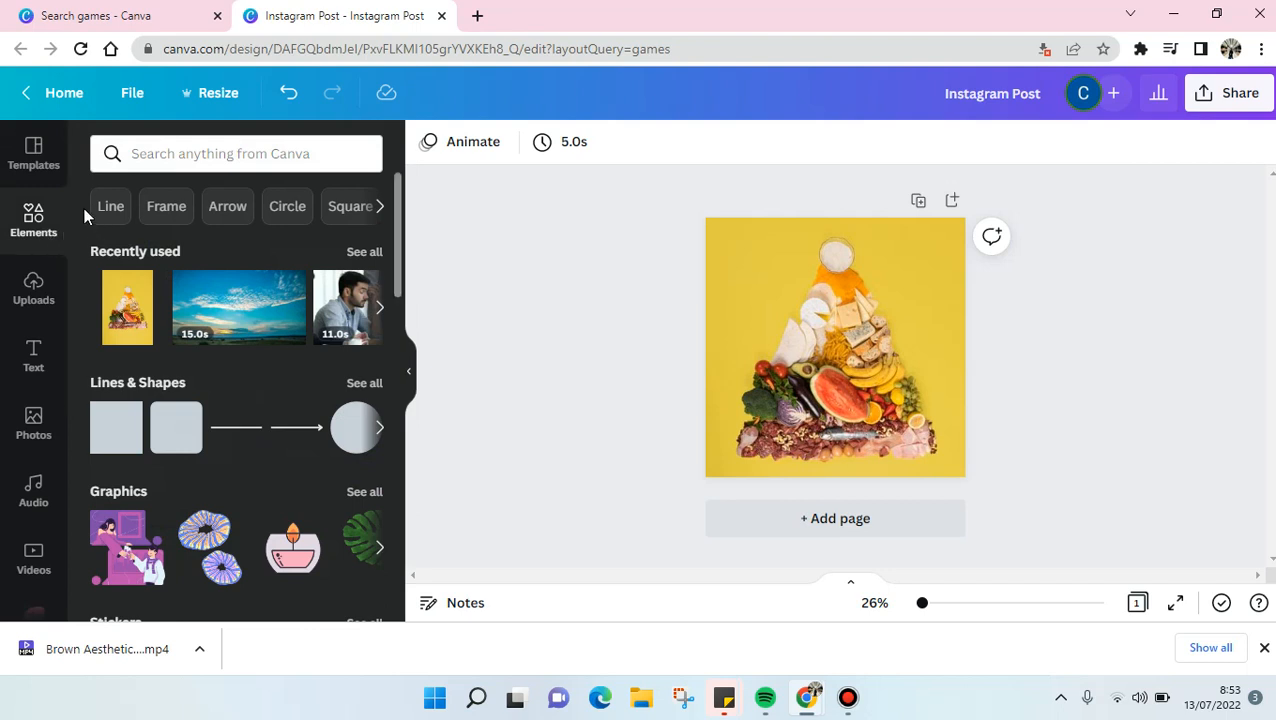
{"action": "mouse_move", "coordinate": [365, 240]}
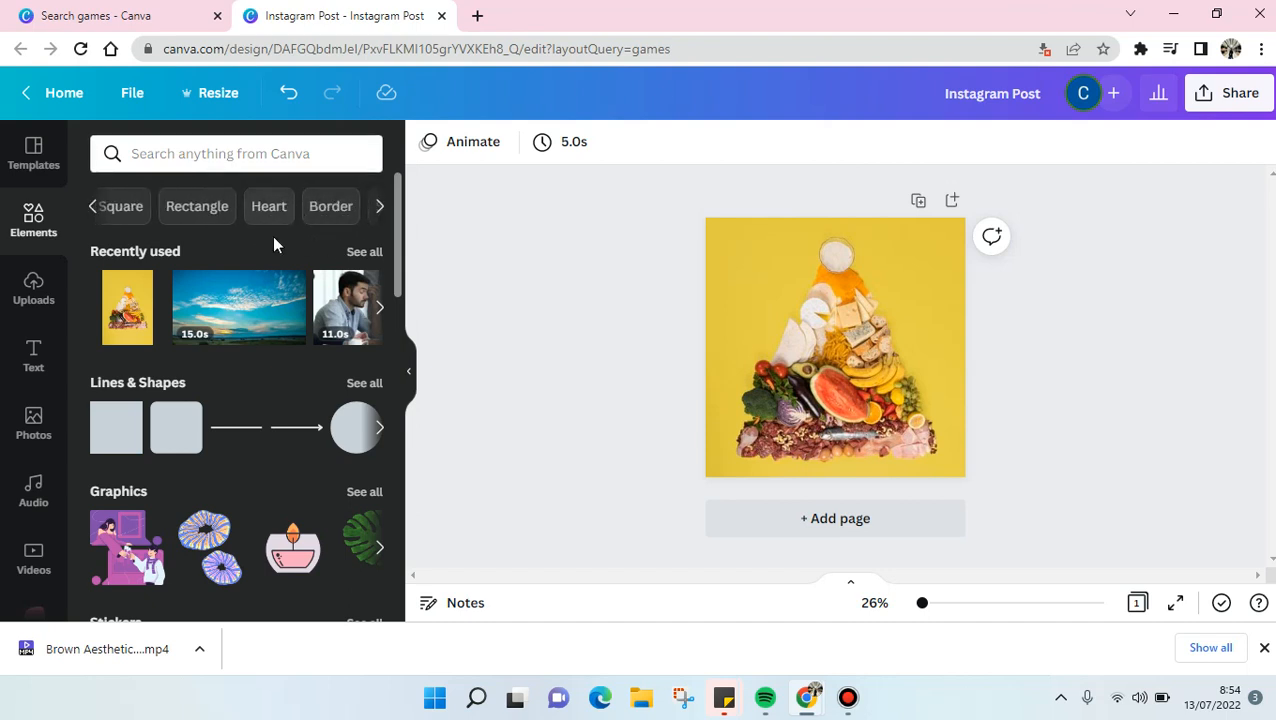
Filter Elements to Border designs and scroll through the square and ornamental frames.
{"action": "left_click", "coordinate": [330, 206]}
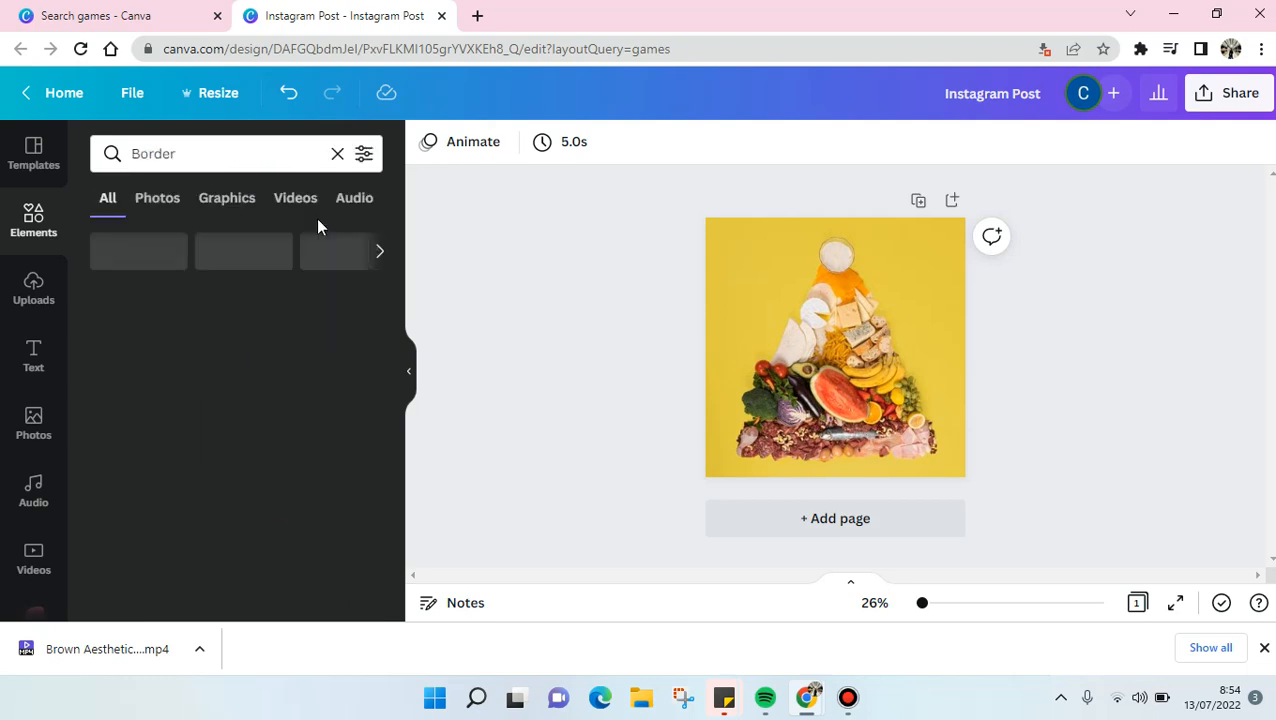
{"action": "scroll", "scroll_direction": "down", "scroll_amount": 3}
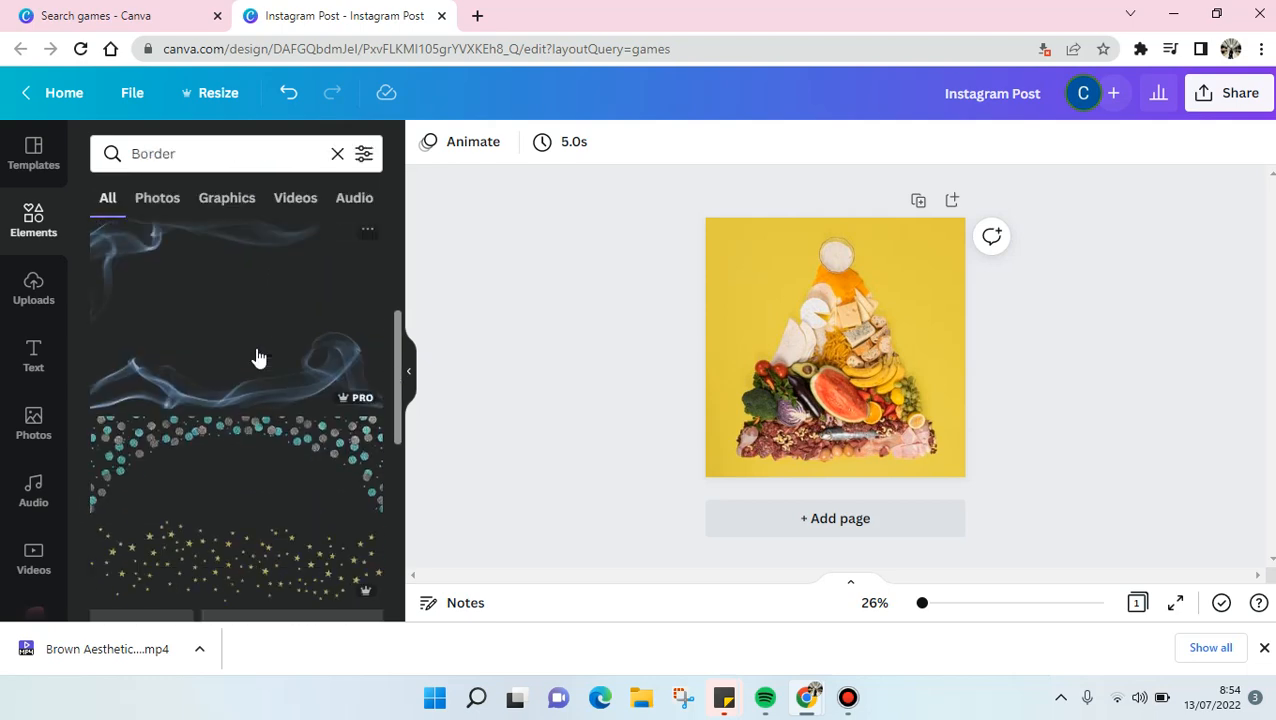
{"action": "scroll", "scroll_direction": "down", "scroll_amount": 3}
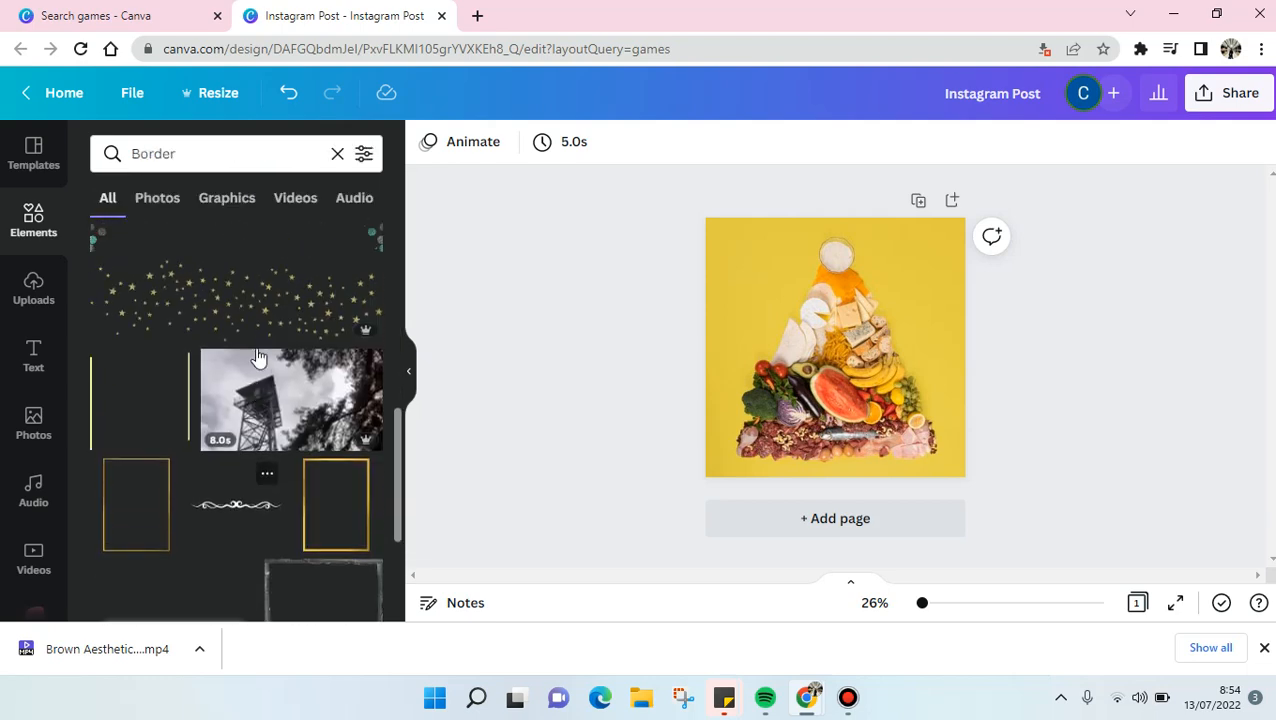
{"action": "scroll", "scroll_direction": "down", "scroll_amount": 3}
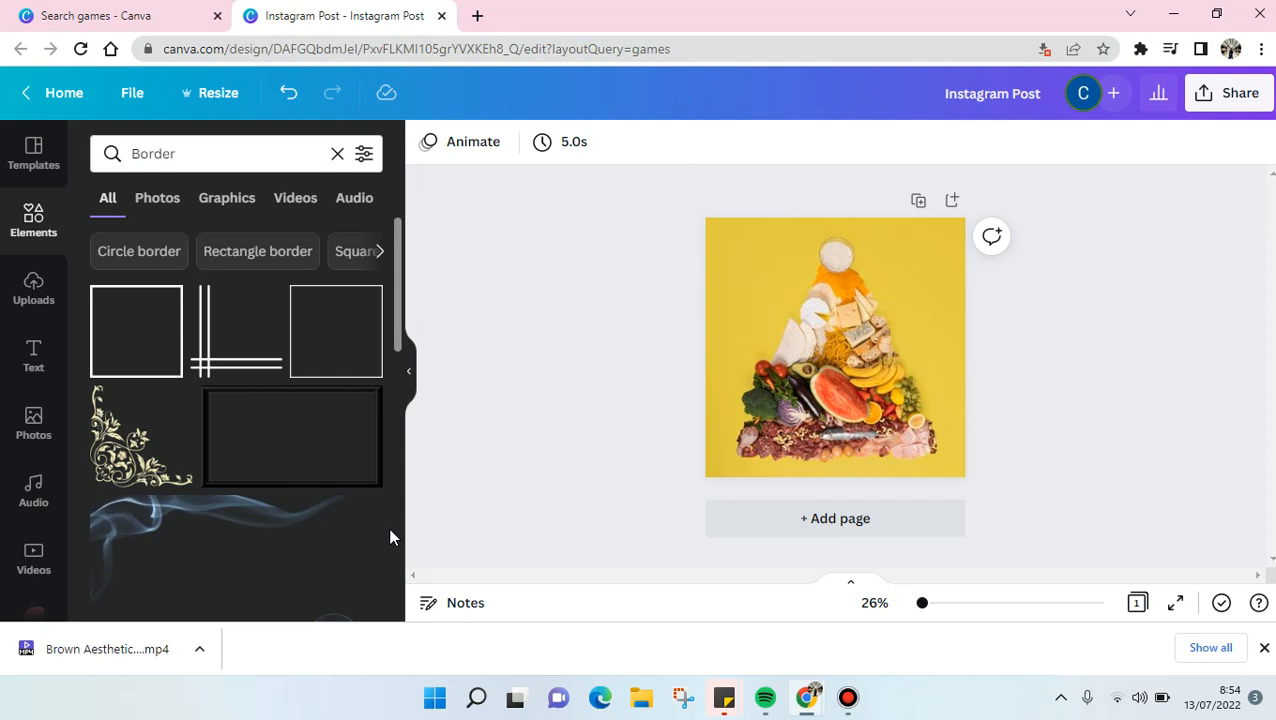
{"action": "mouse_move", "coordinate": [135, 390]}
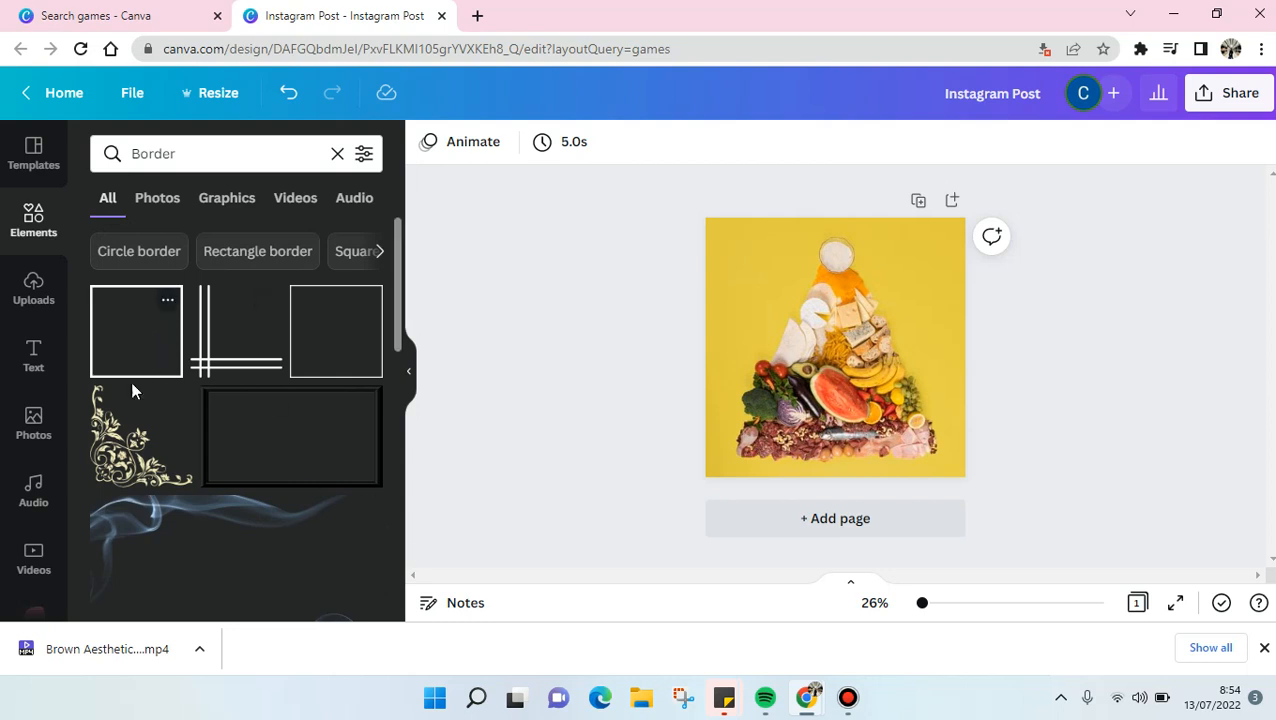
Add the plain square frame and stretch it around the whole food photo.
{"action": "left_click", "coordinate": [835, 347]}
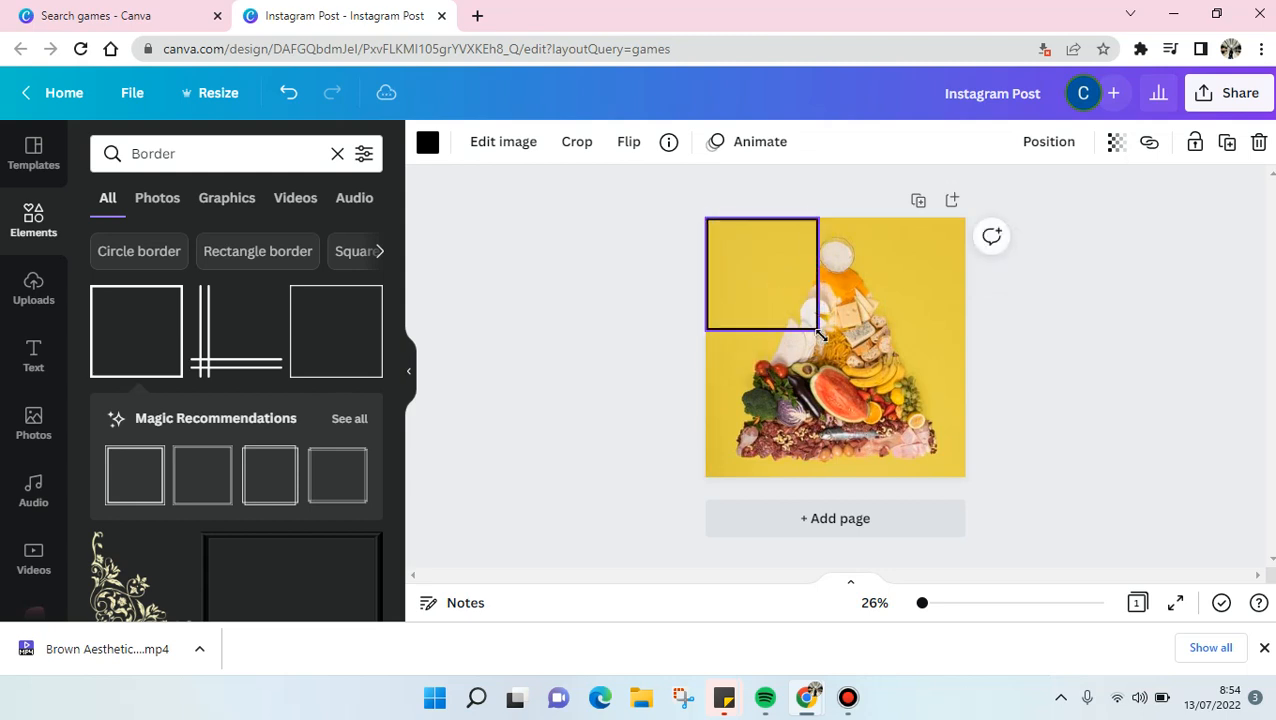
{"action": "left_click_drag", "start_coordinate": [818, 329], "coordinate": [978, 462]}
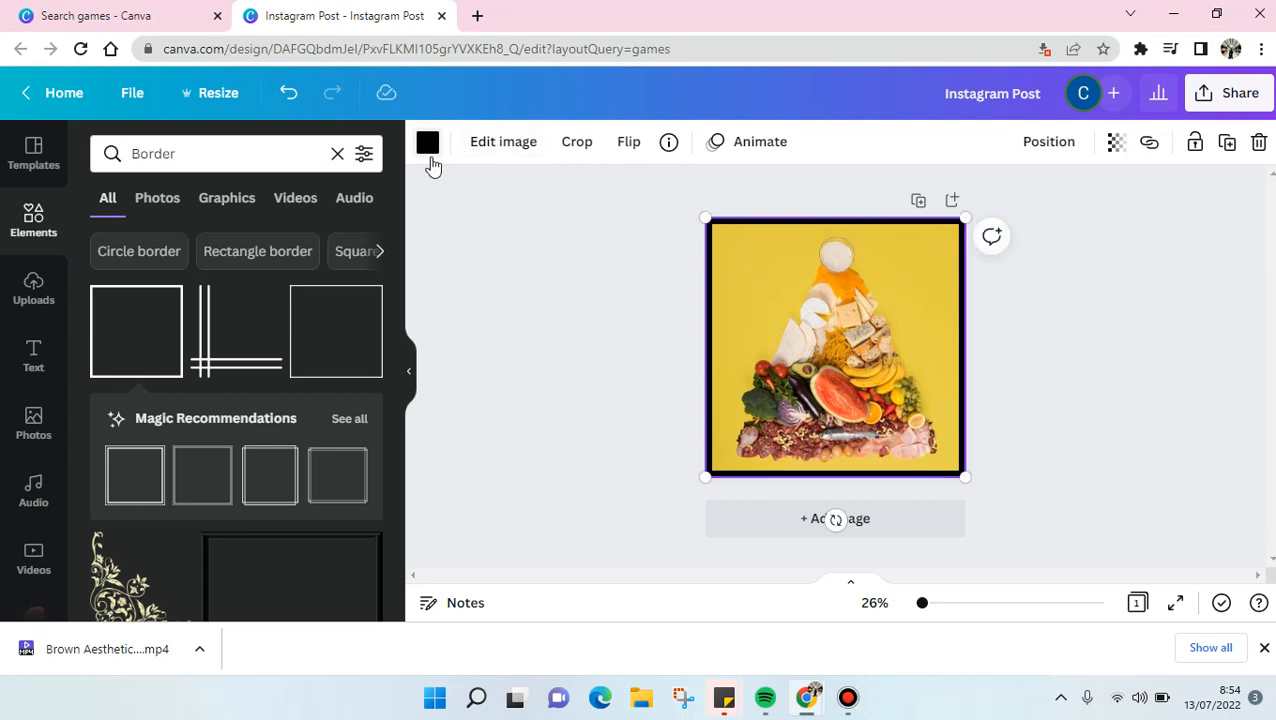
Recolour the square frame around the food-pyramid photo to white.
{"action": "left_click", "coordinate": [427, 142]}
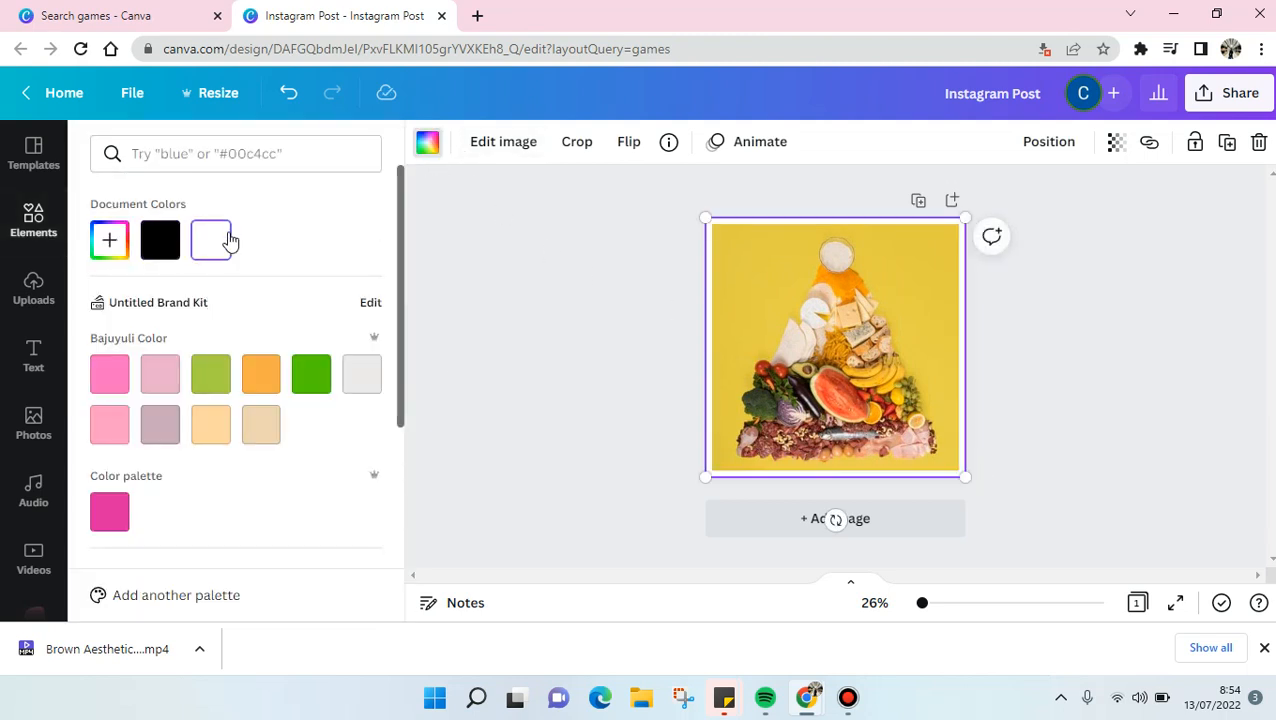
{"action": "type", "text": "Border"}
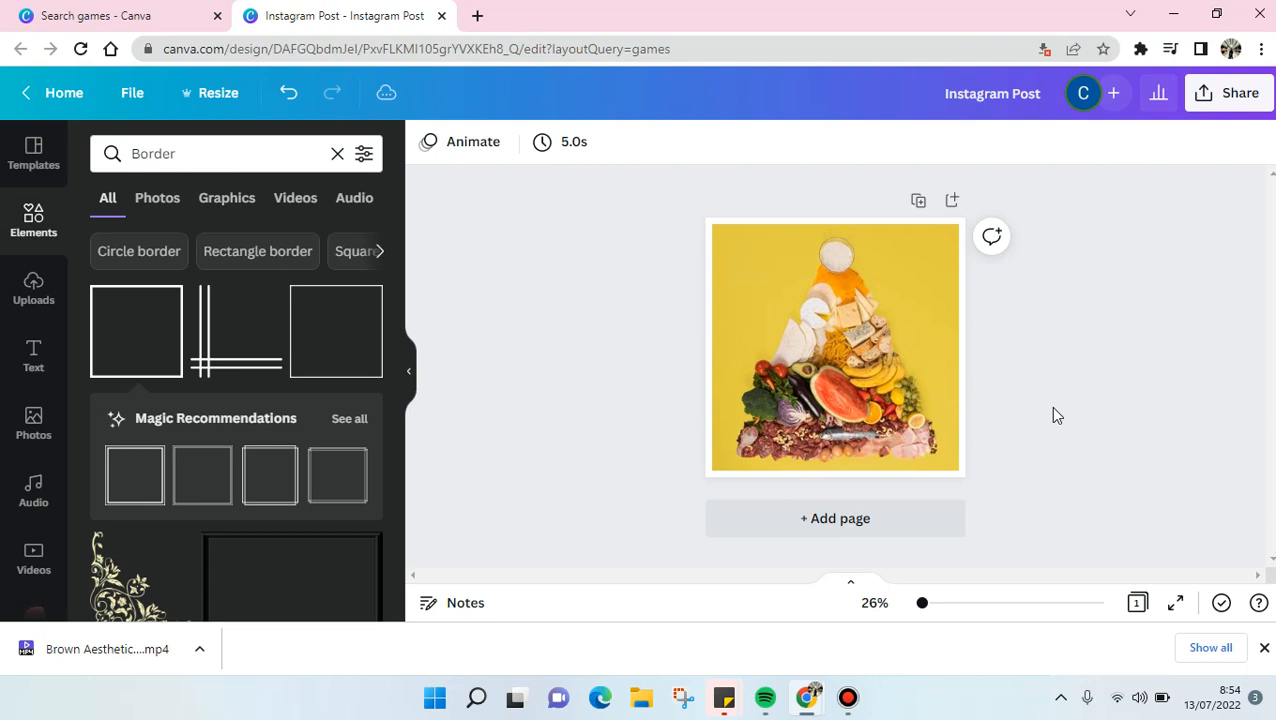
{"action": "mouse_move", "coordinate": [700, 500]}
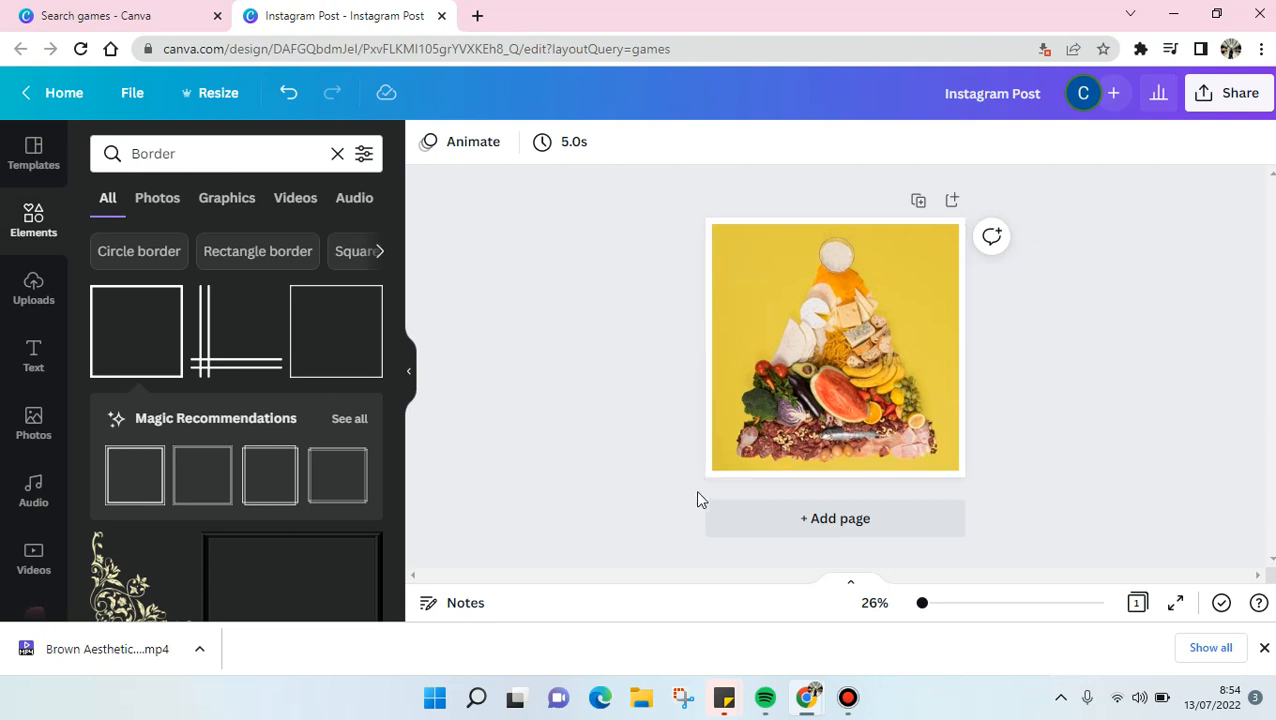
{"action": "mouse_move", "coordinate": [650, 510]}
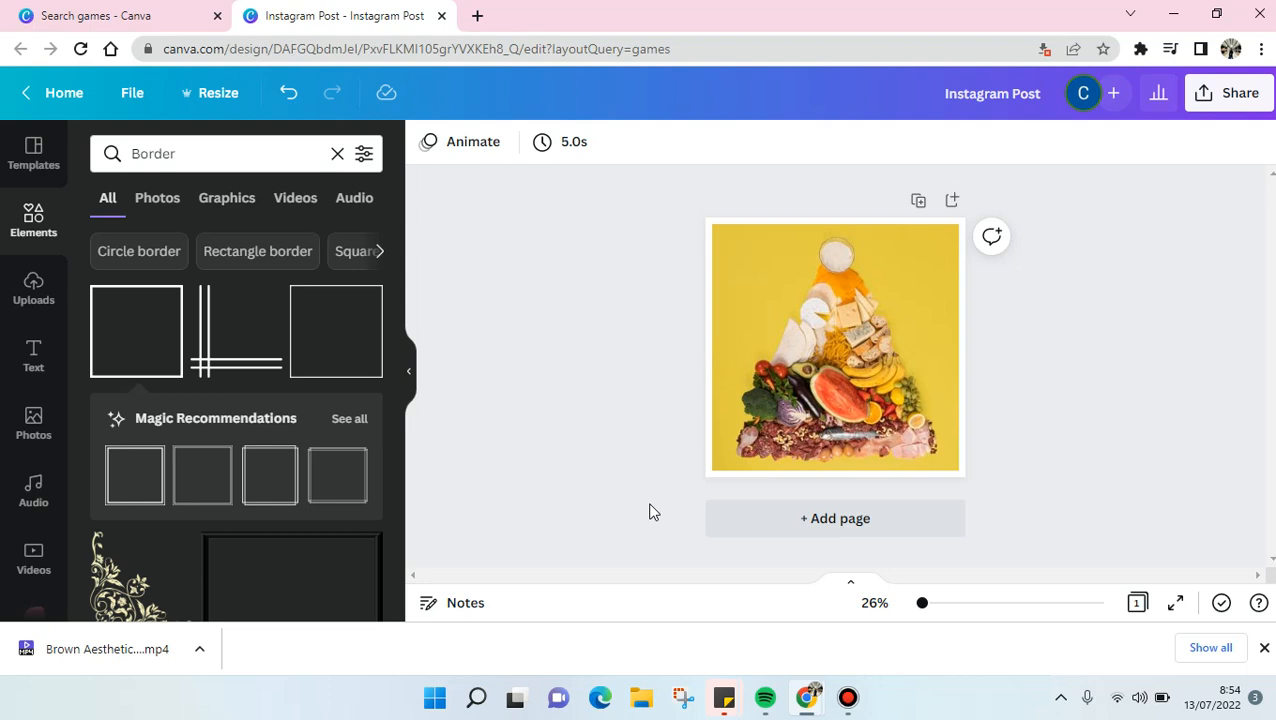
{"action": "mouse_move", "coordinate": [717, 520]}
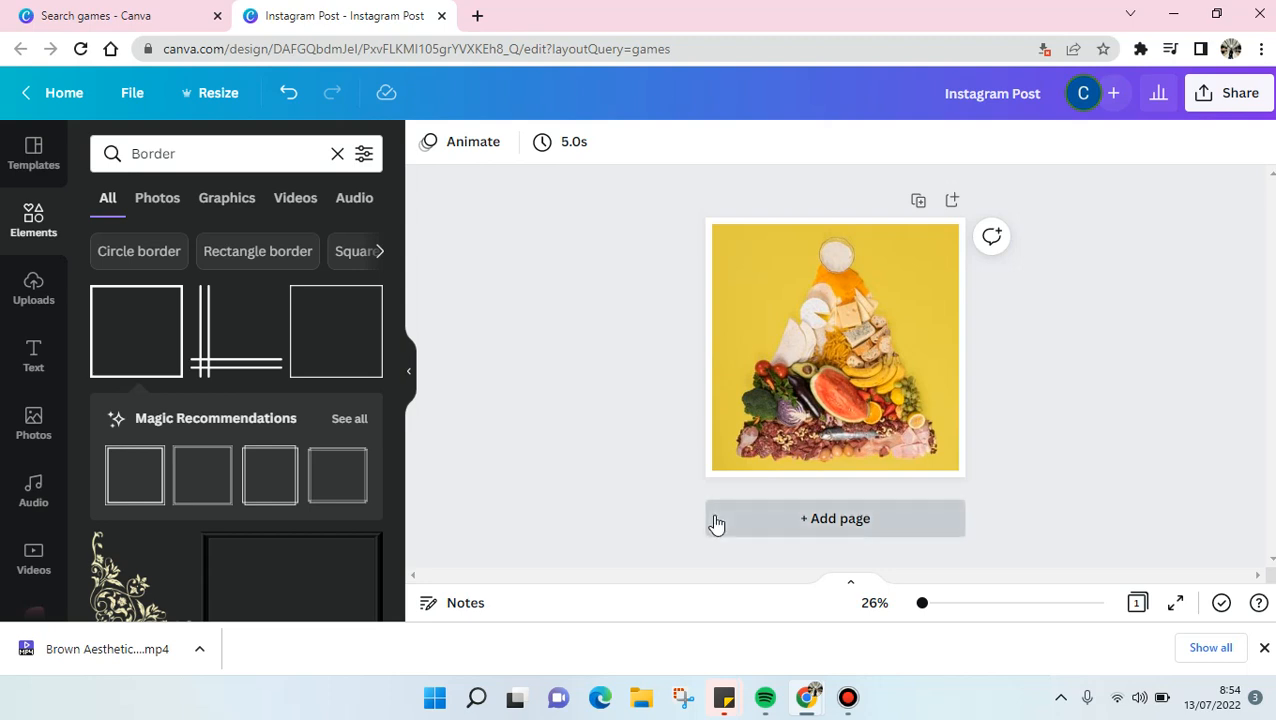
Add a second page and browse the Photos library for the green floral photo.
{"action": "left_click", "coordinate": [835, 518]}
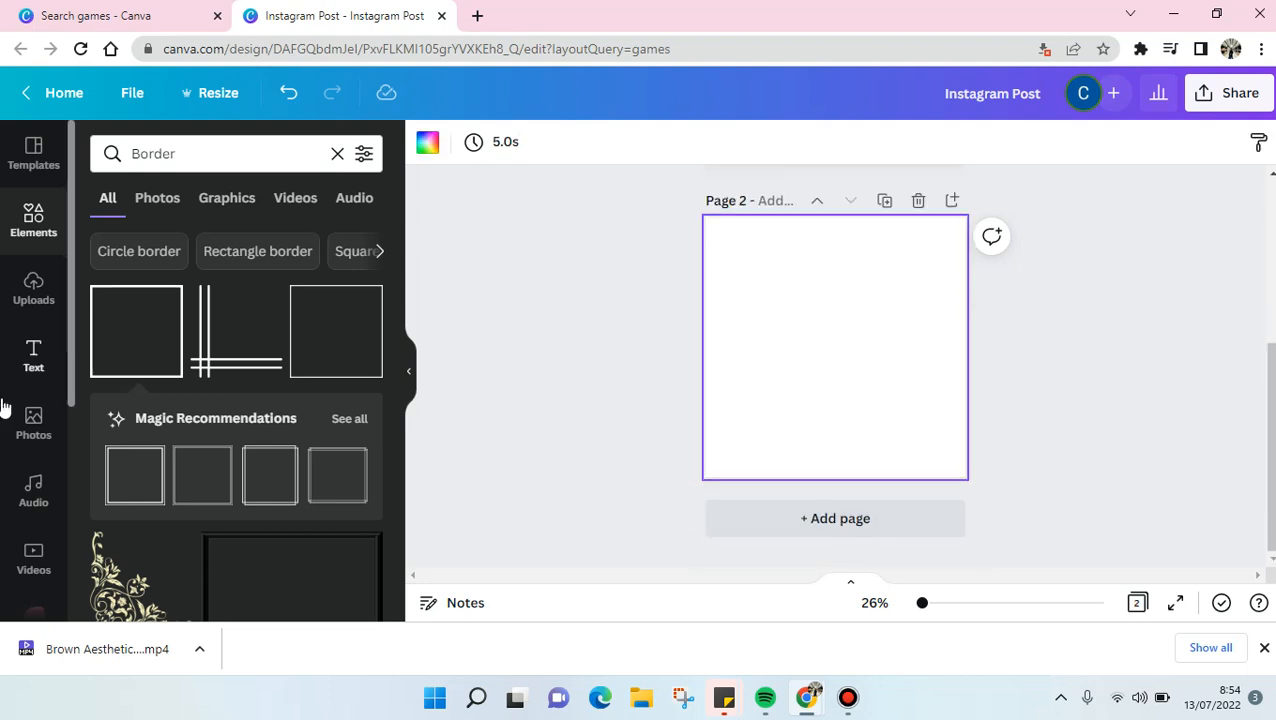
{"action": "left_click", "coordinate": [33, 423]}
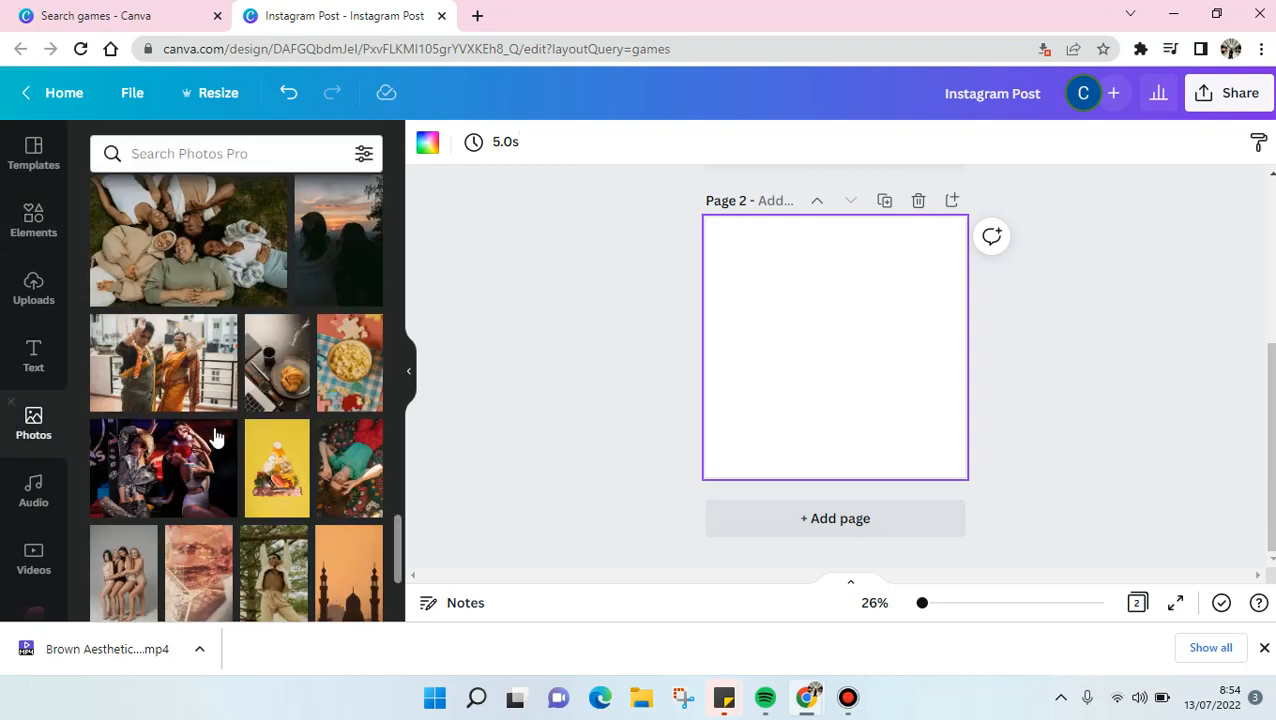
{"action": "scroll", "scroll_direction": "down", "scroll_amount": 3}
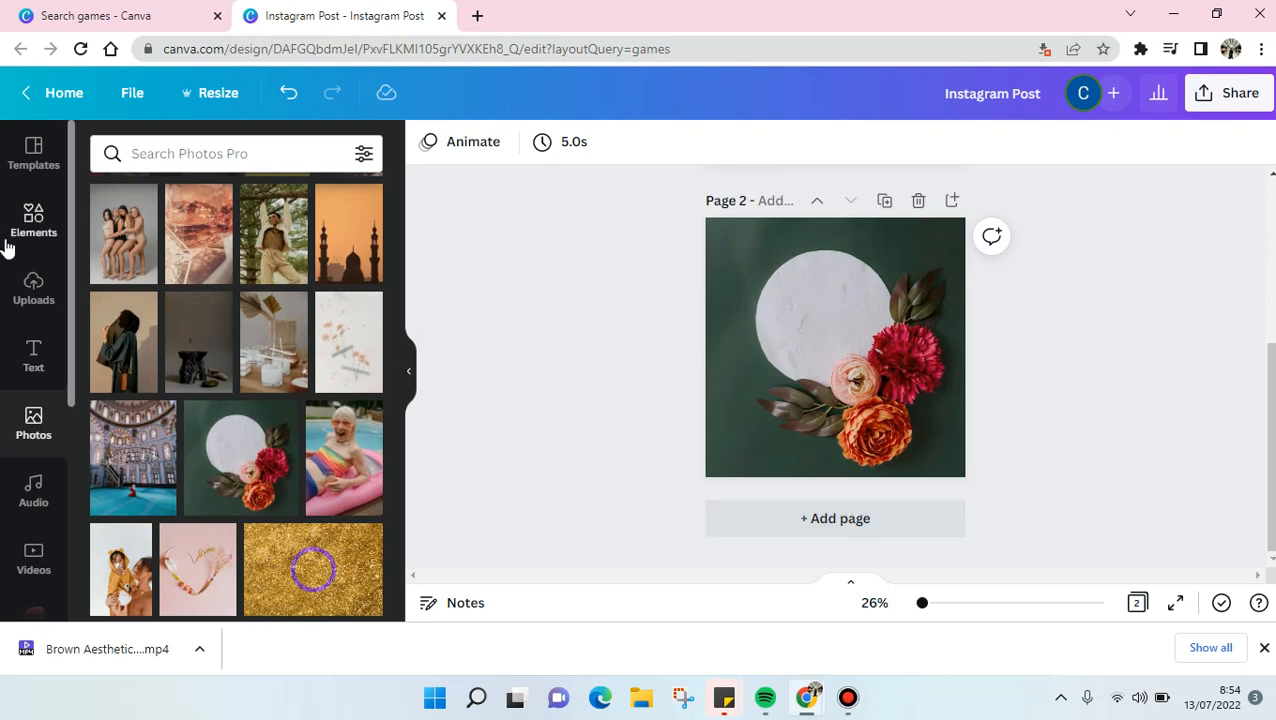
Search Elements for 'Border', scroll to the thin-line frames and add one to page 2.
{"action": "type", "text": "Border"}
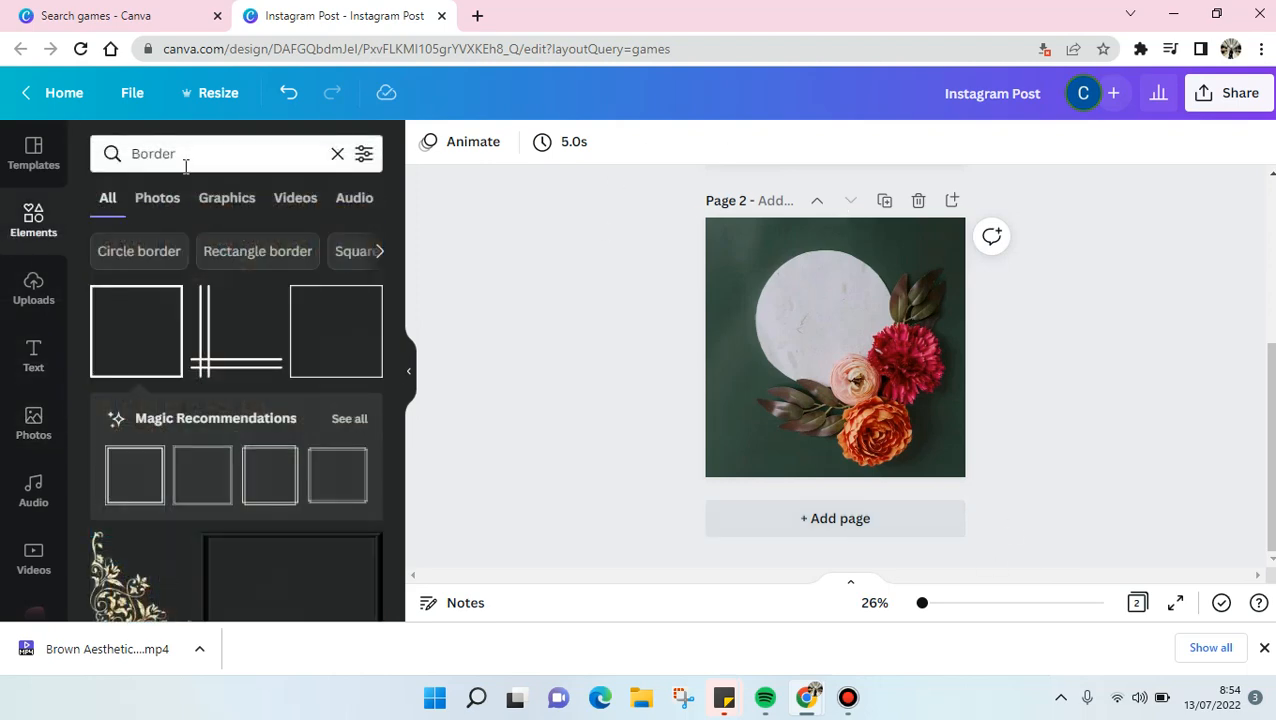
{"action": "scroll", "scroll_direction": "down", "scroll_amount": 3}
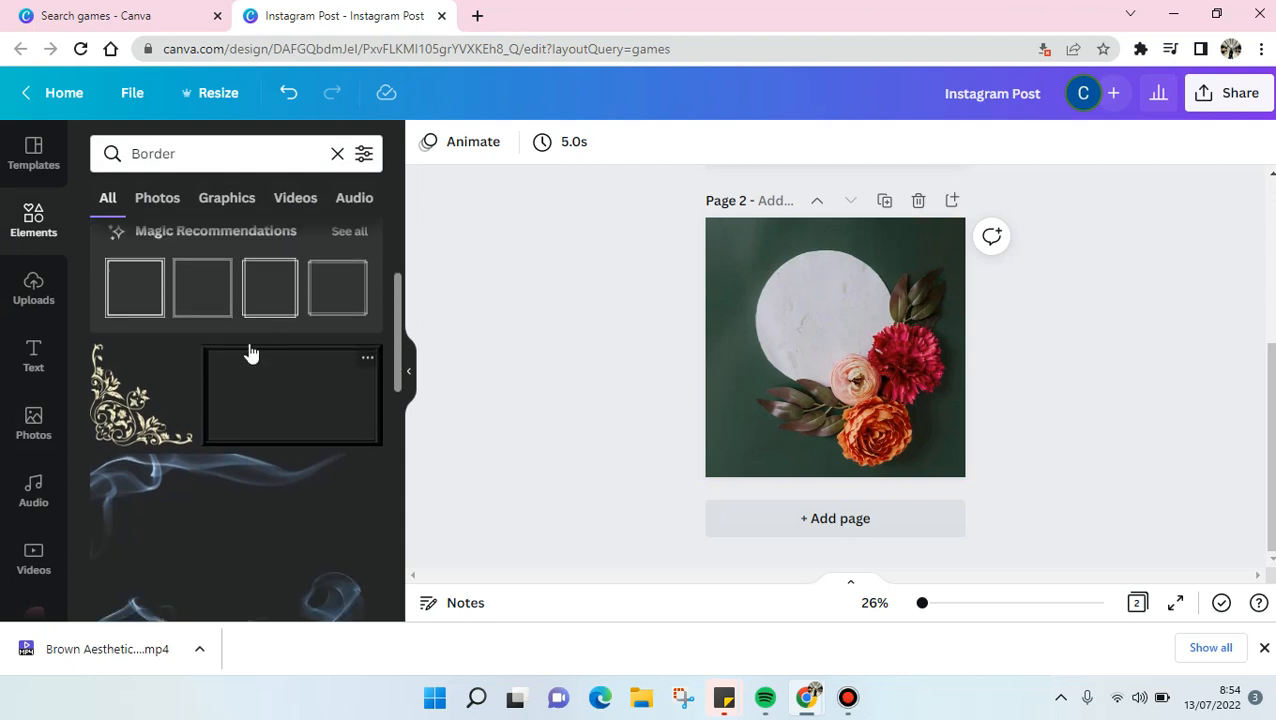
{"action": "scroll", "scroll_direction": "down", "scroll_amount": 3}
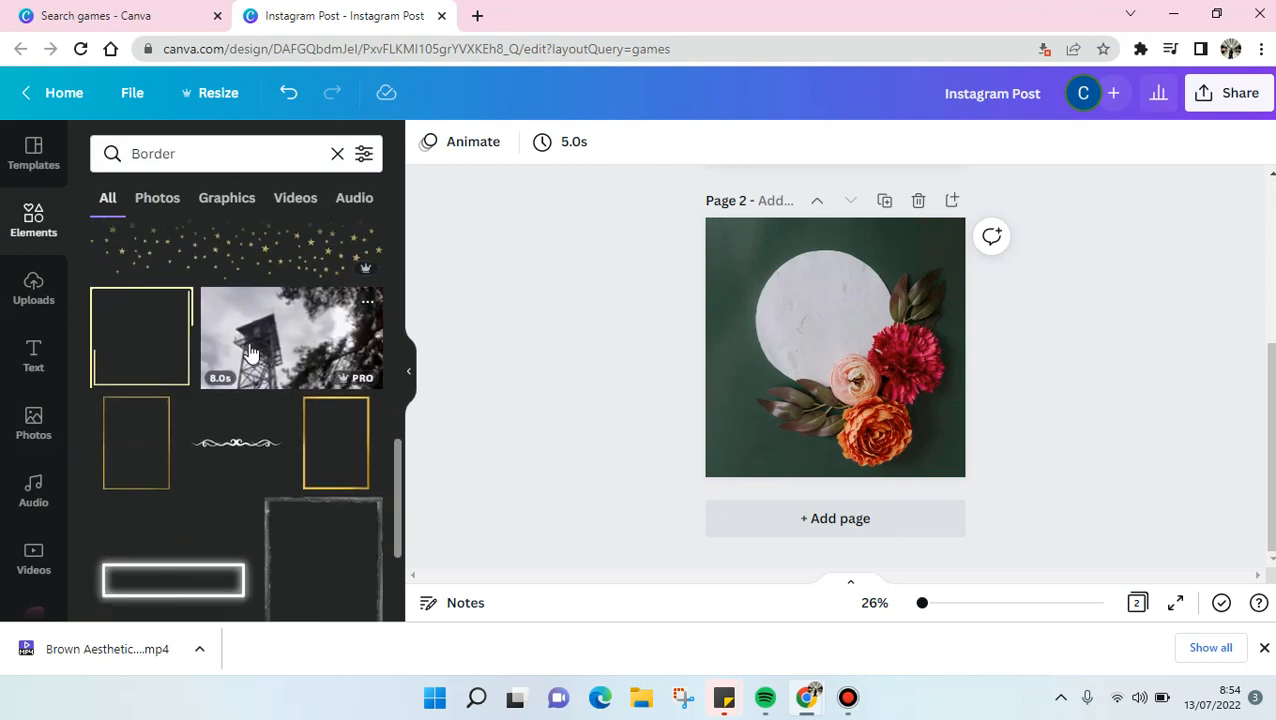
{"action": "scroll", "scroll_direction": "down", "scroll_amount": 3}
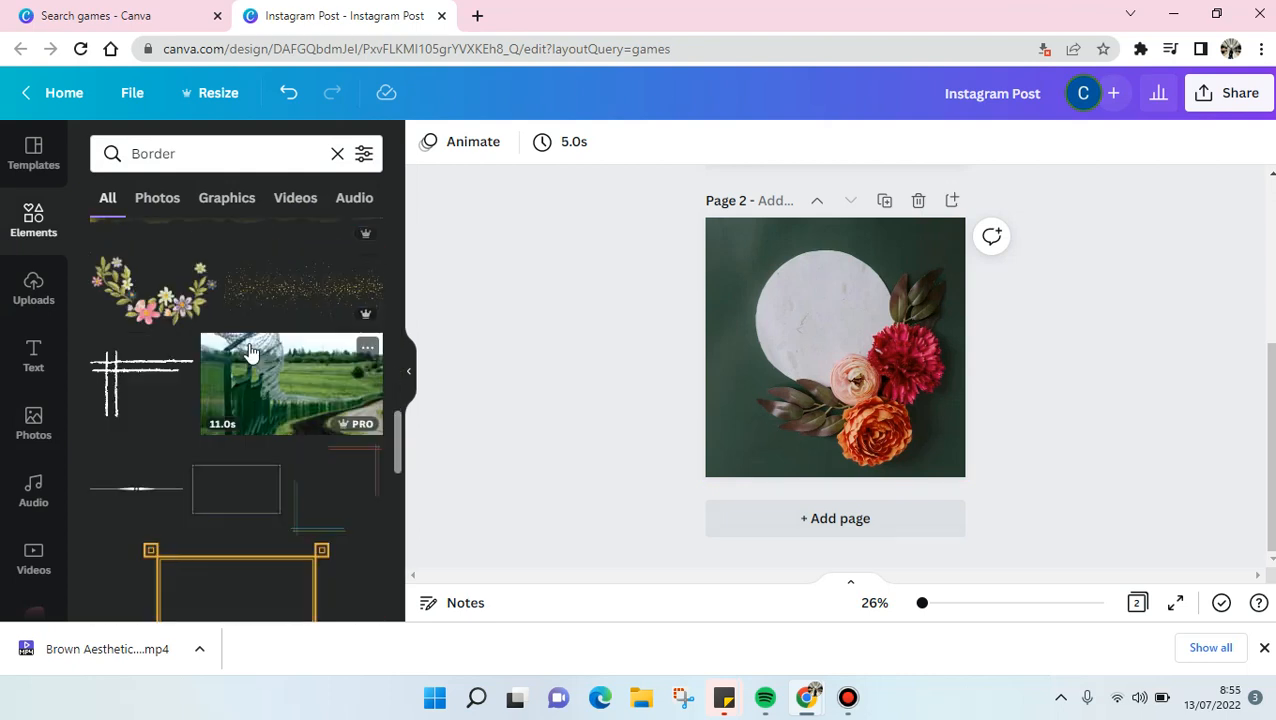
{"action": "scroll", "scroll_direction": "down", "scroll_amount": 3}
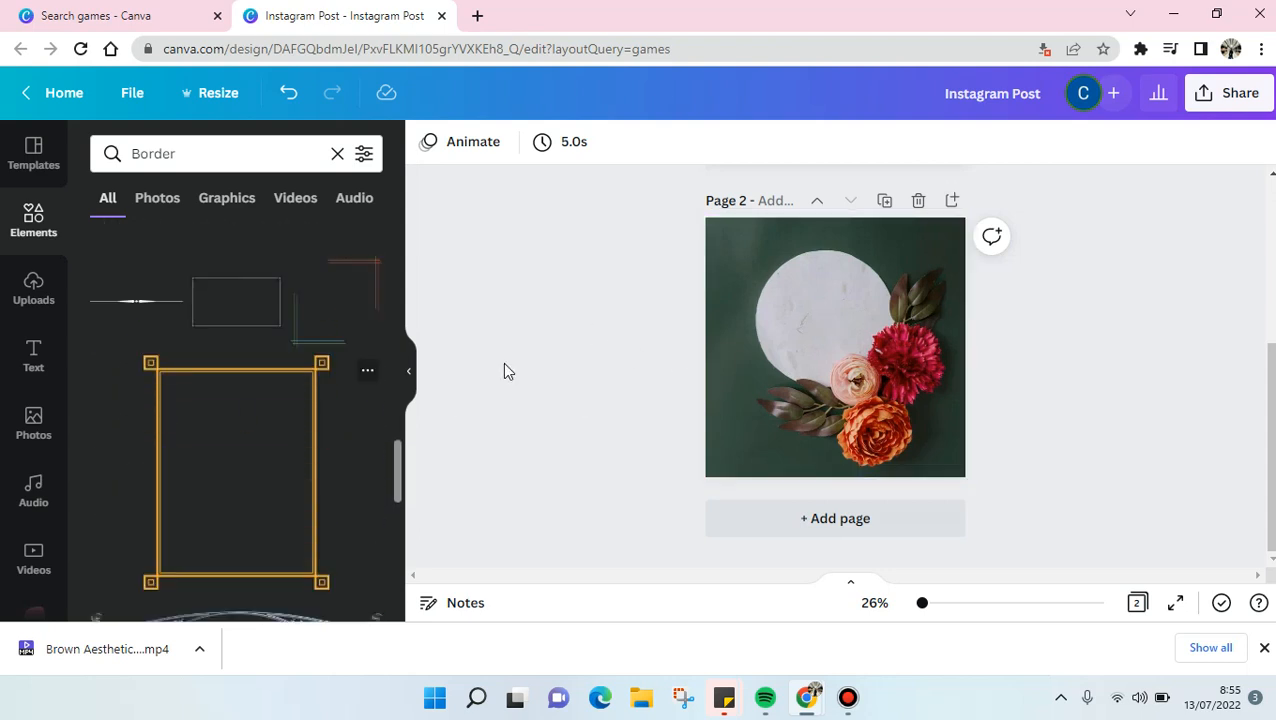
{"action": "left_click", "coordinate": [834, 347]}
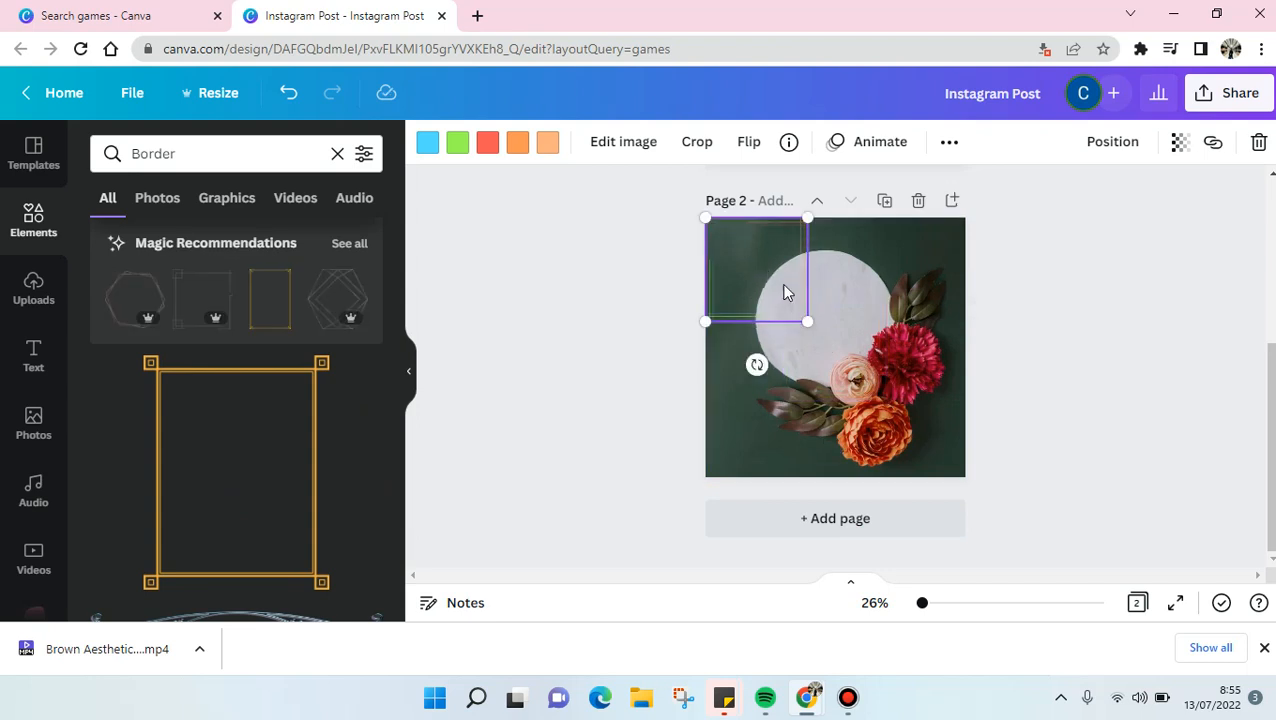
Stretch the thin-line frame in stages until it edges the entire floral page.
{"action": "left_click_drag", "start_coordinate": [808, 322], "coordinate": [925, 412]}
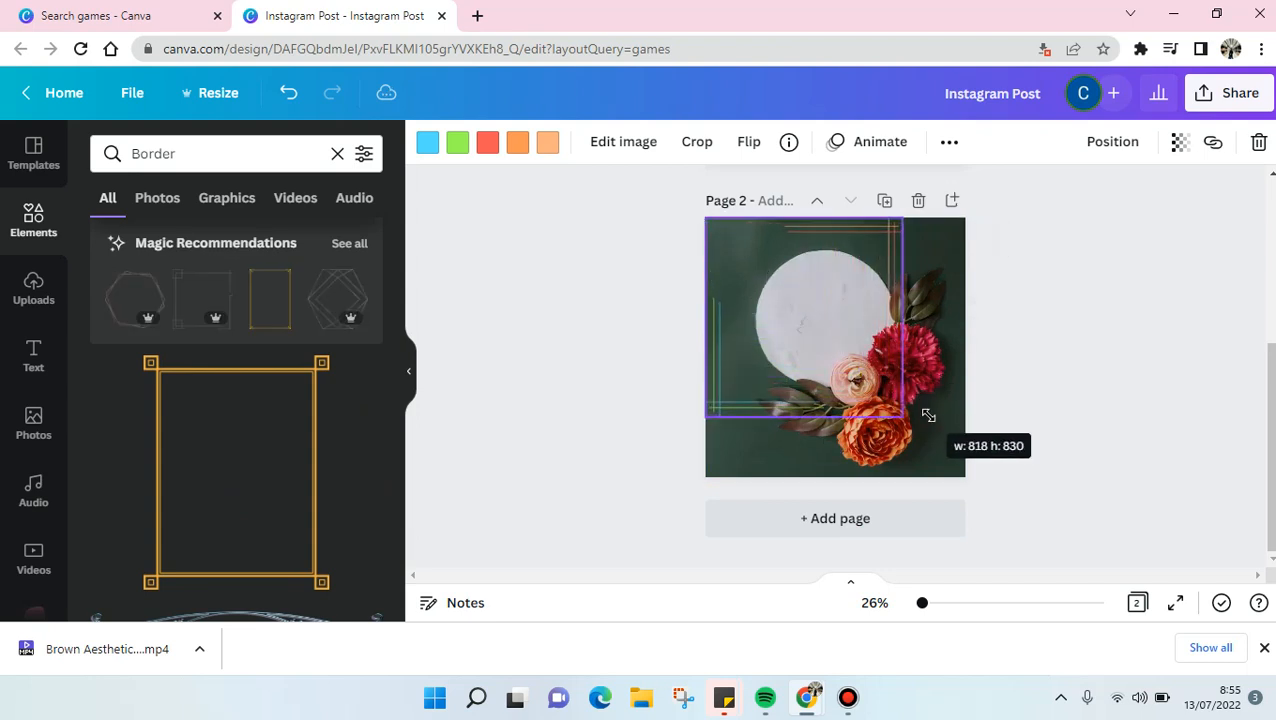
{"action": "left_click_drag", "start_coordinate": [927, 414], "coordinate": [963, 447]}
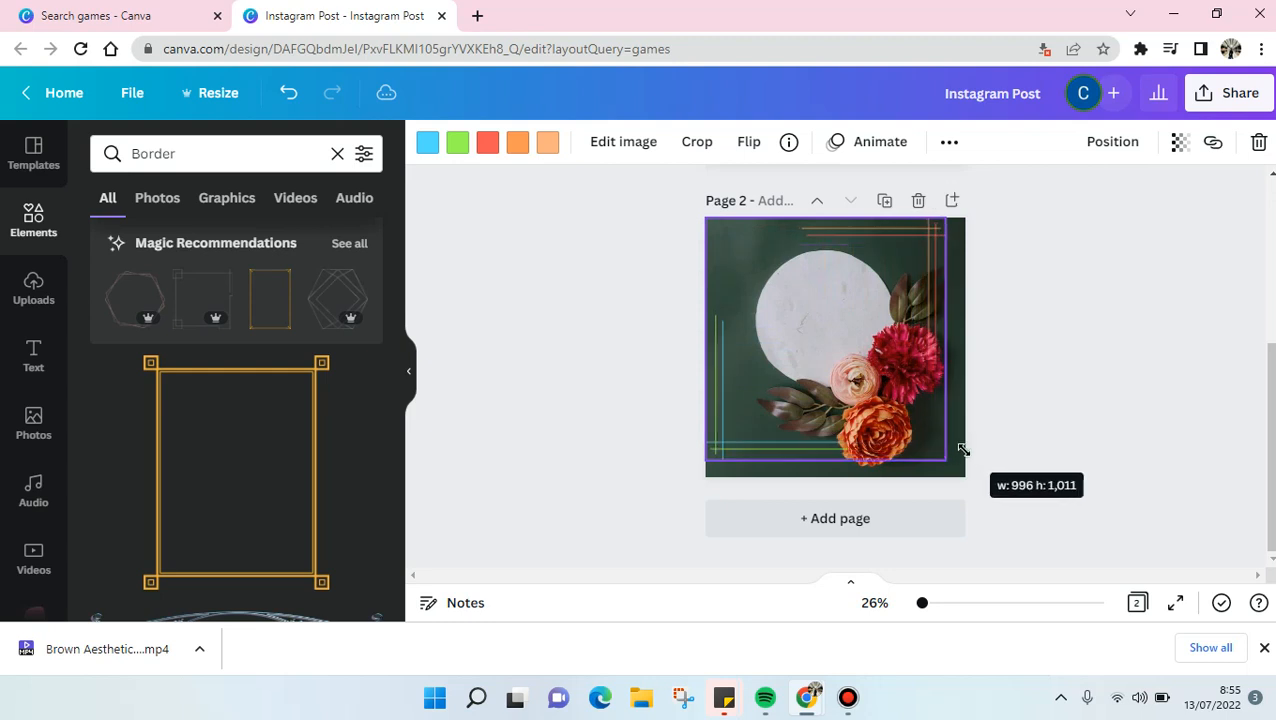
{"action": "left_click_drag", "start_coordinate": [962, 448], "coordinate": [977, 465]}
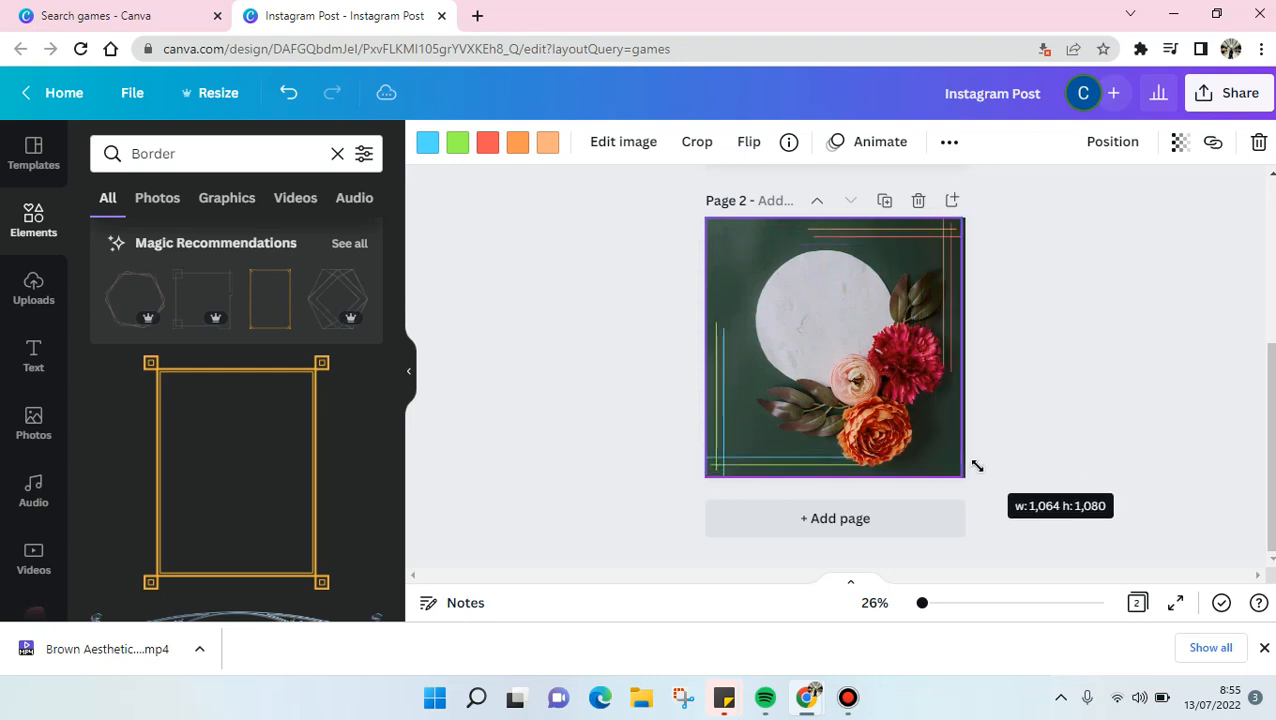
{"action": "left_click_drag", "start_coordinate": [977, 465], "coordinate": [964, 481]}
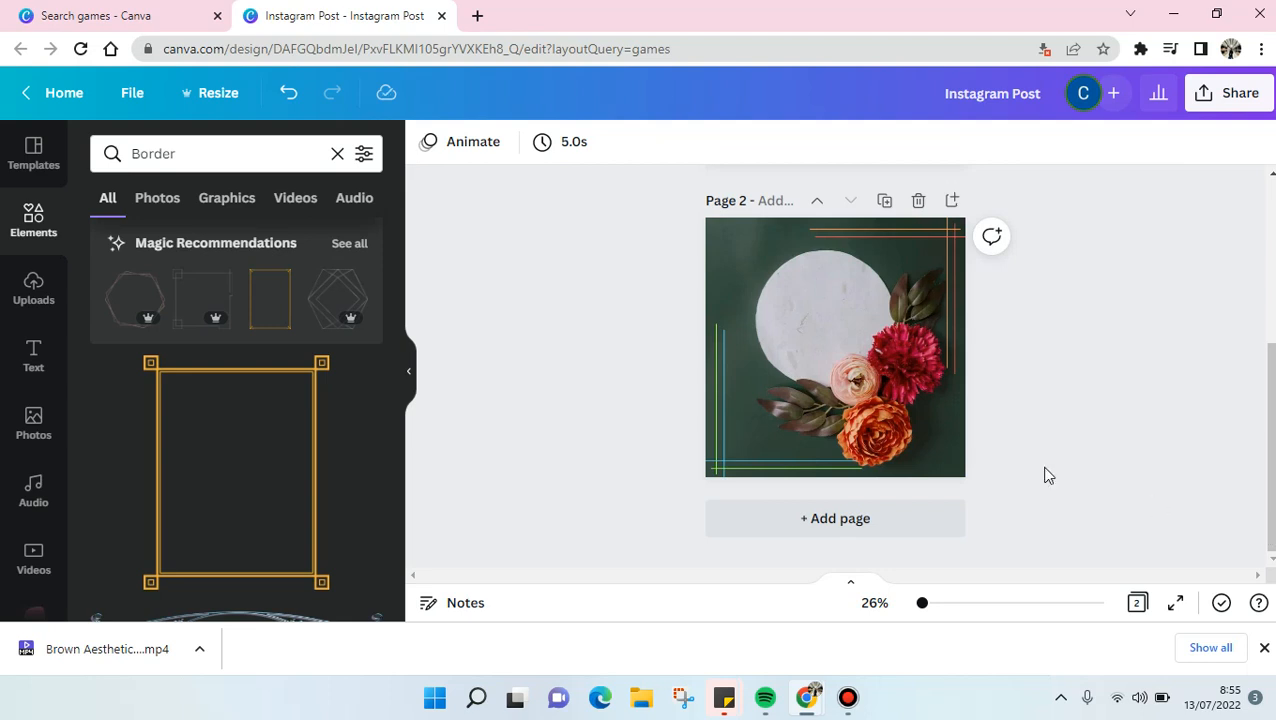
{"action": "left_click", "coordinate": [835, 347]}
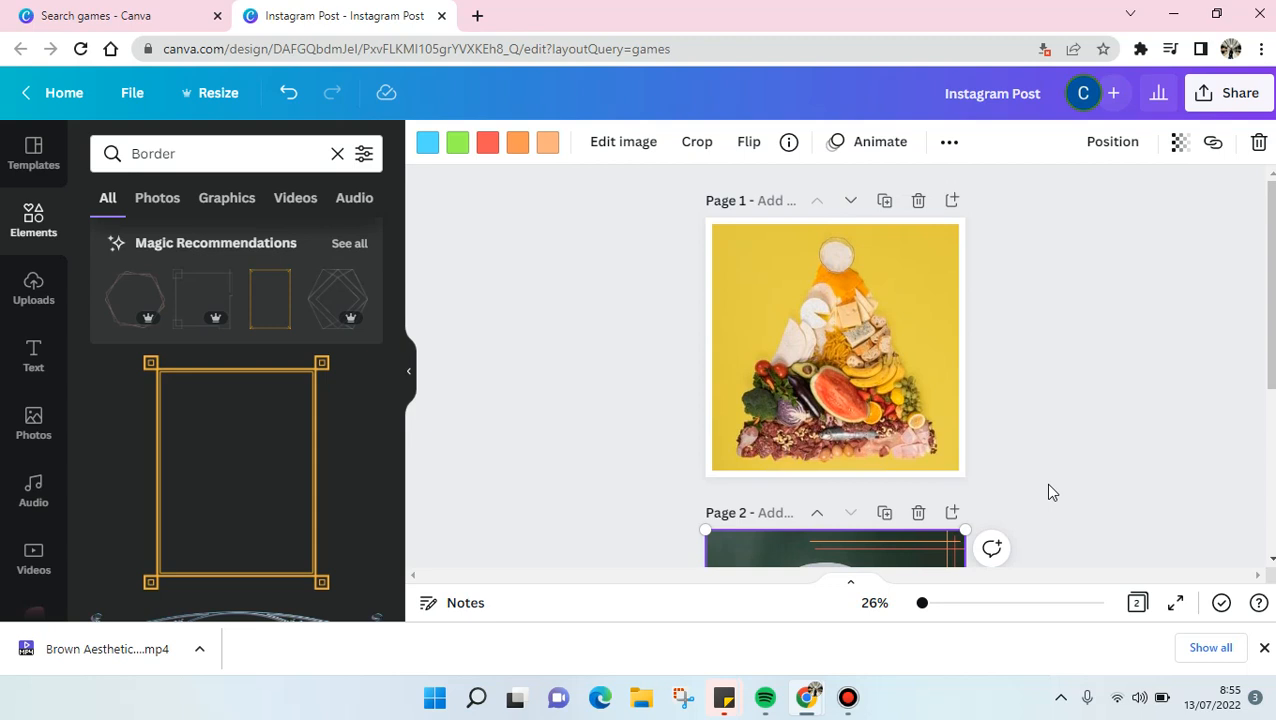
{"action": "scroll", "scroll_direction": "down", "scroll_amount": 3}
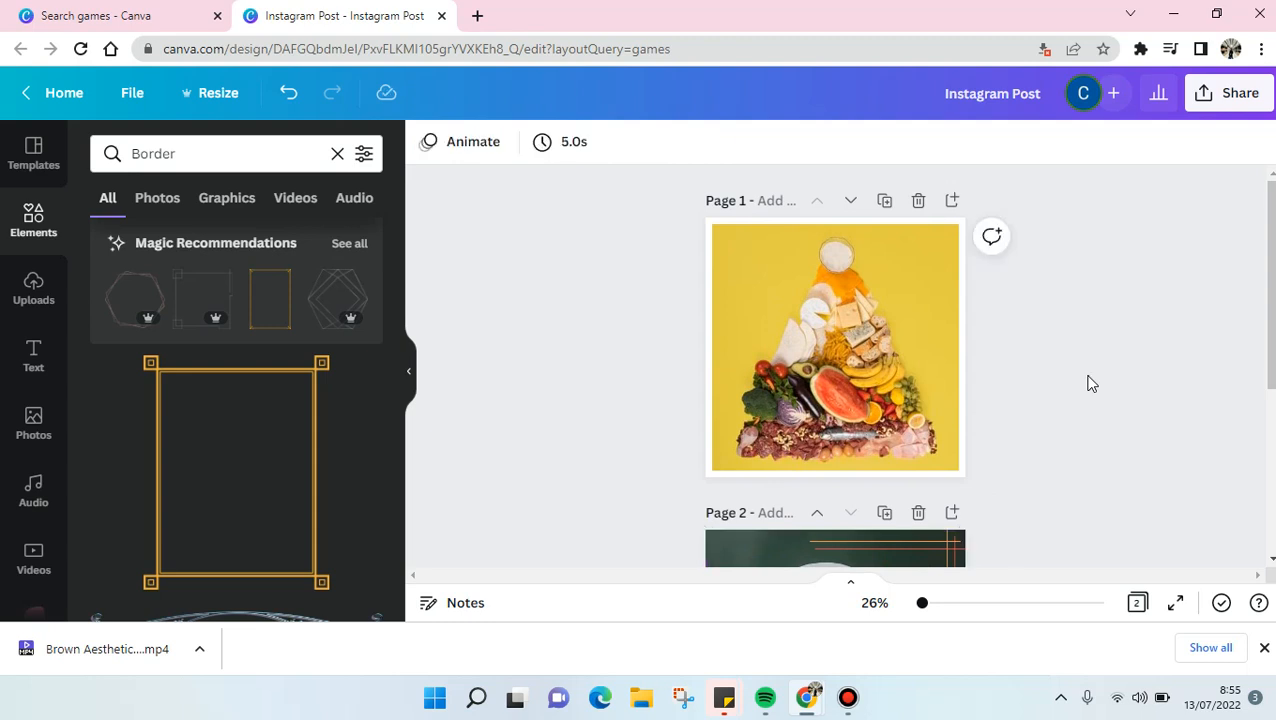
{"action": "mouse_move", "coordinate": [1088, 386]}
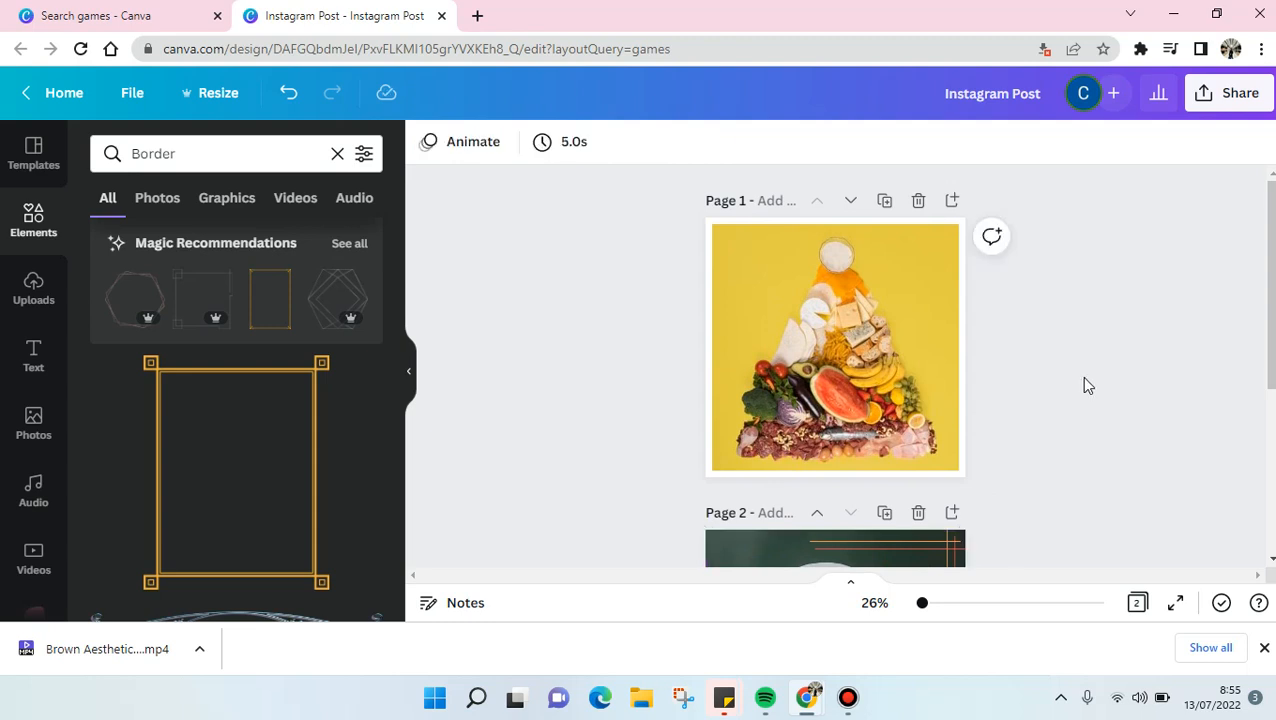